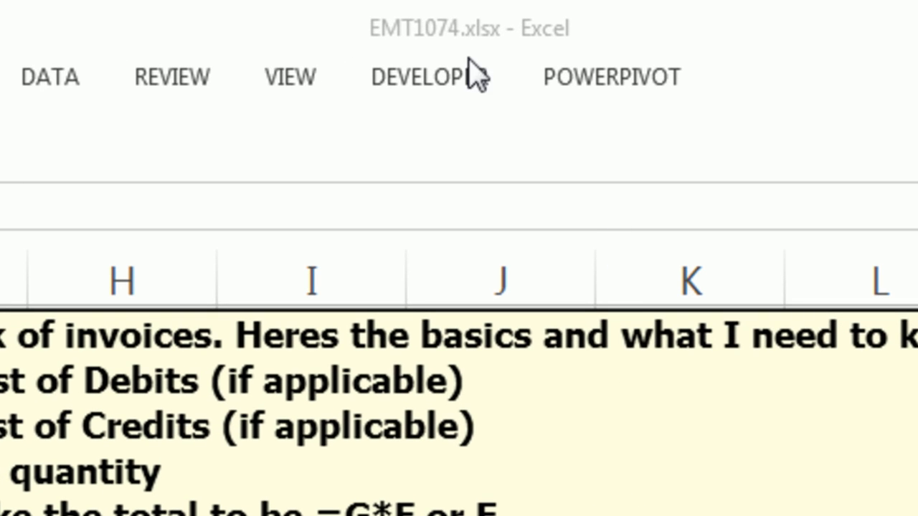
- Try test formulas in H9 showing a blank credit cell reads as zero, then clear them
left_click(122, 280)
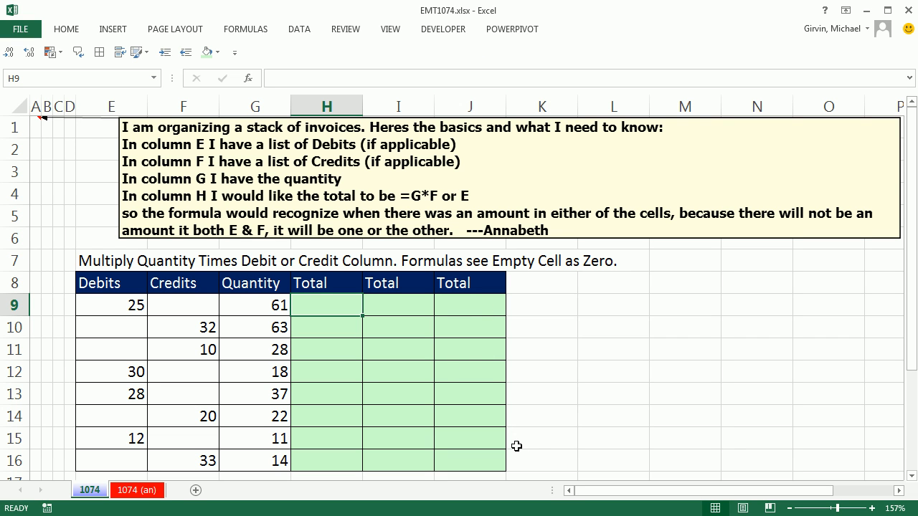
mouse_move(296, 309)
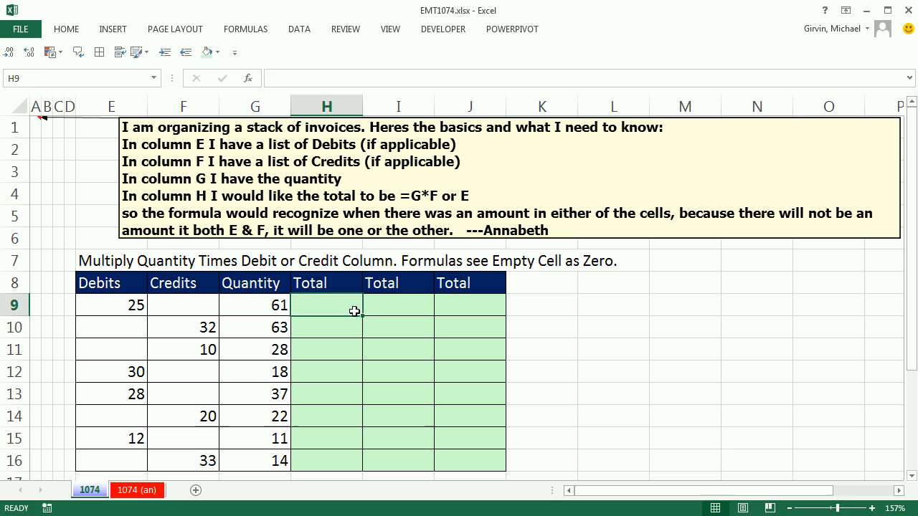
type("=G9*")
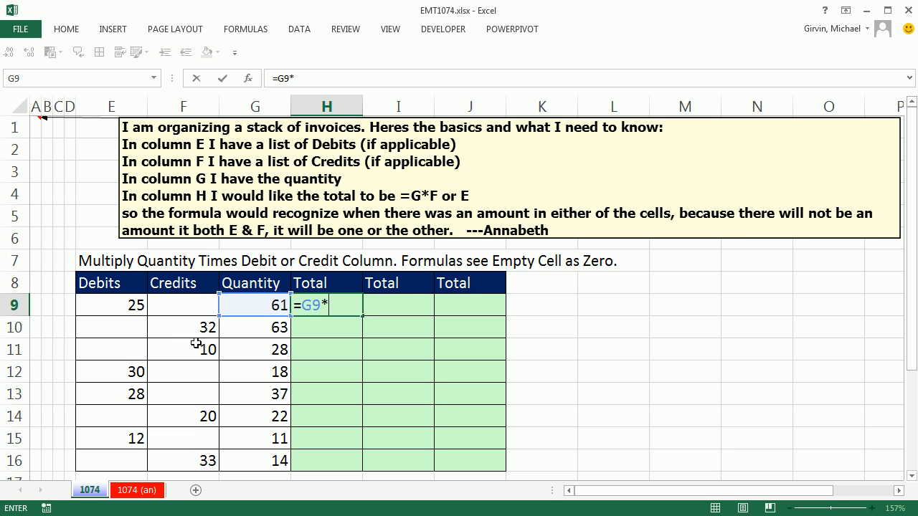
key("Return")
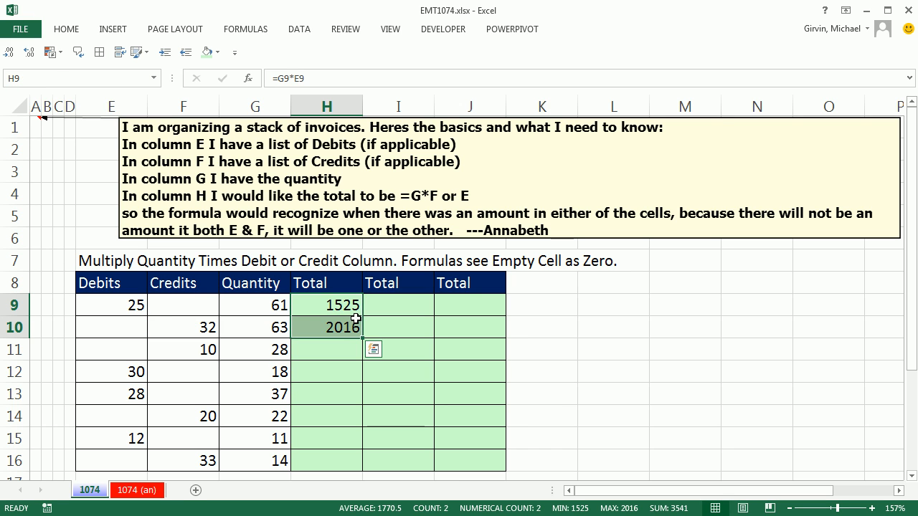
key("Delete")
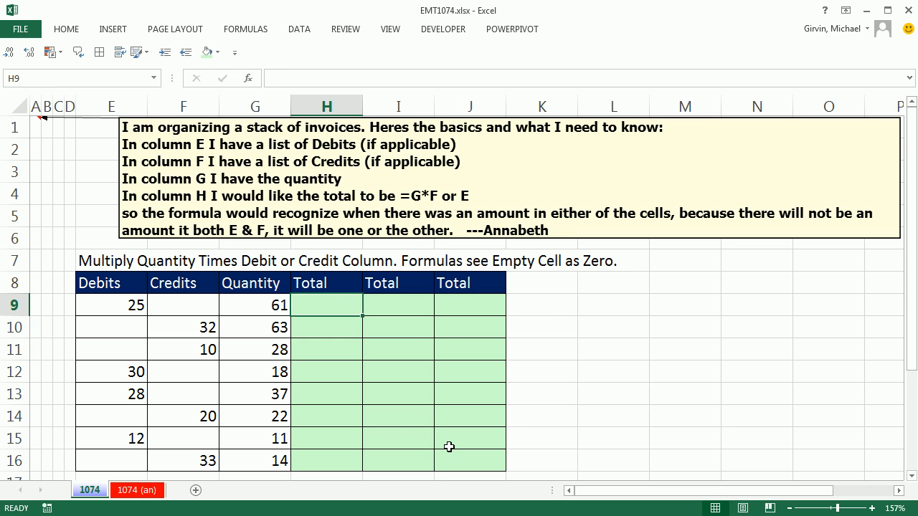
type("=F9:F10")
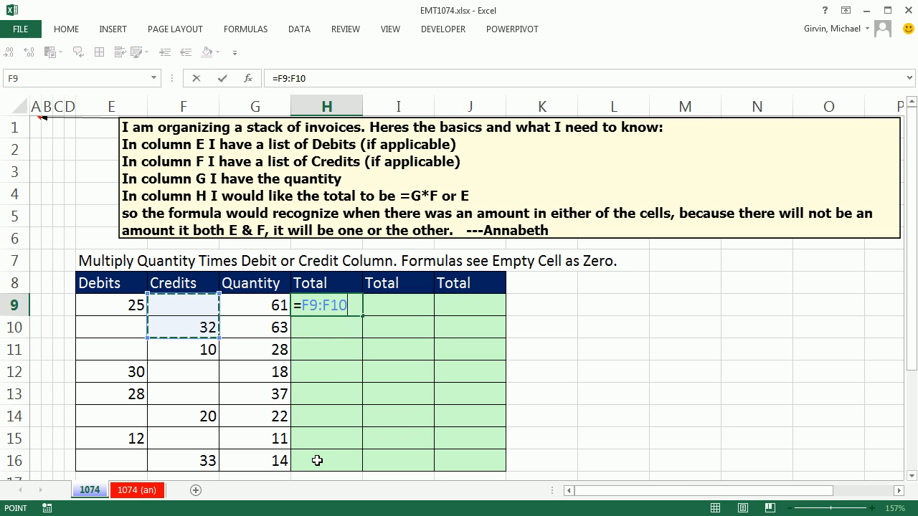
left_click(182, 304)
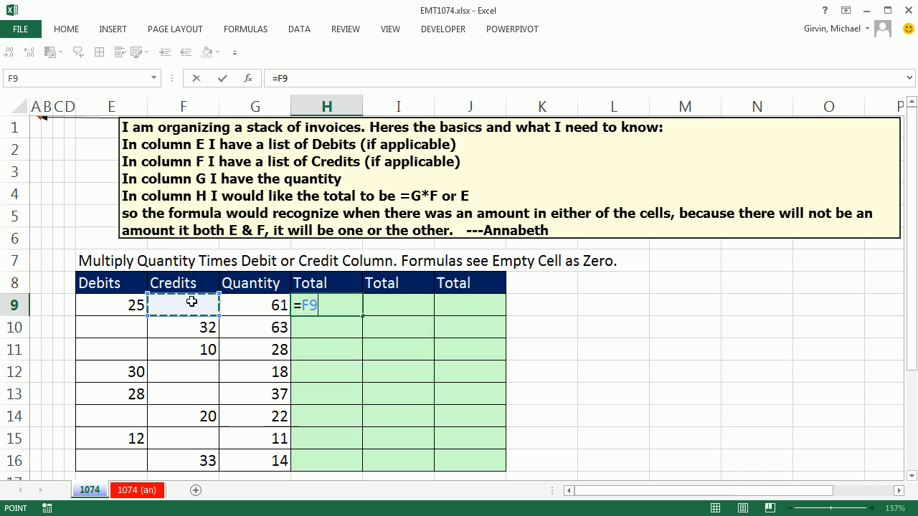
key("Return")
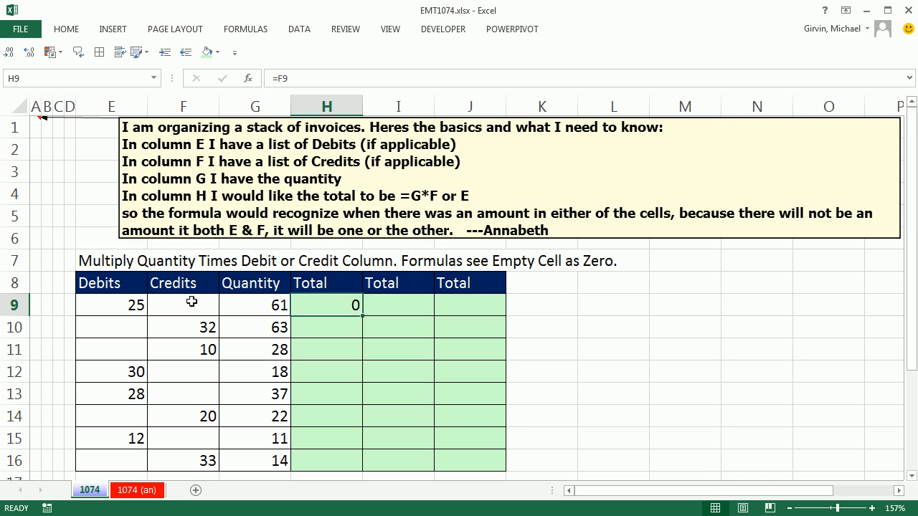
key("Delete")
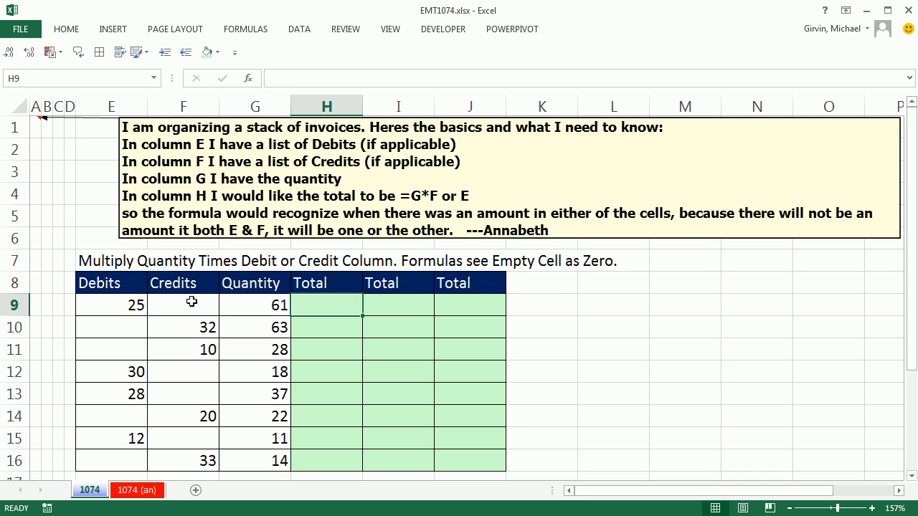
- Enter =SUM(G9*E9,G9*F9) in H9 and fill it down to H16
type("=")
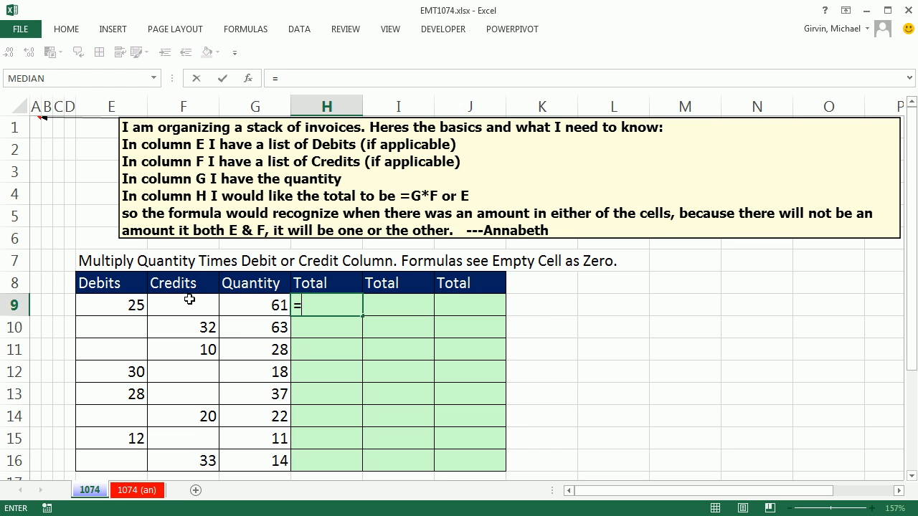
type("su")
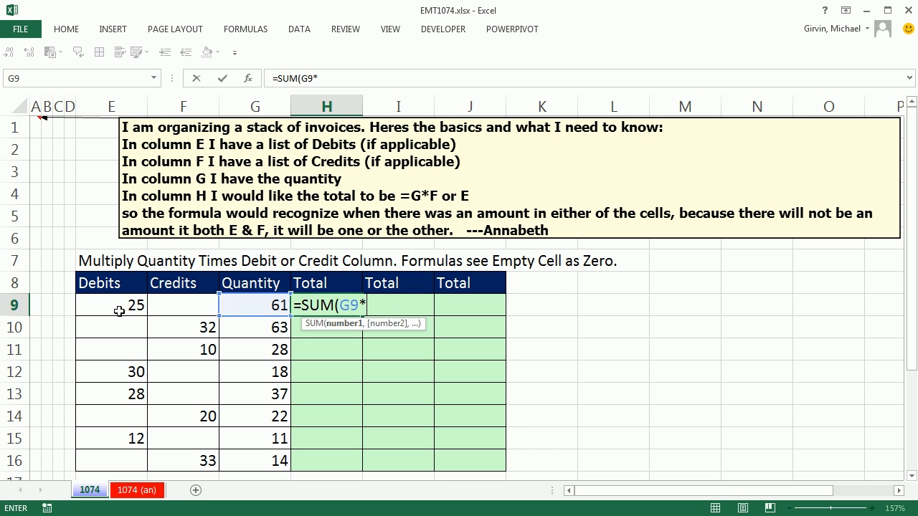
left_click(111, 305)
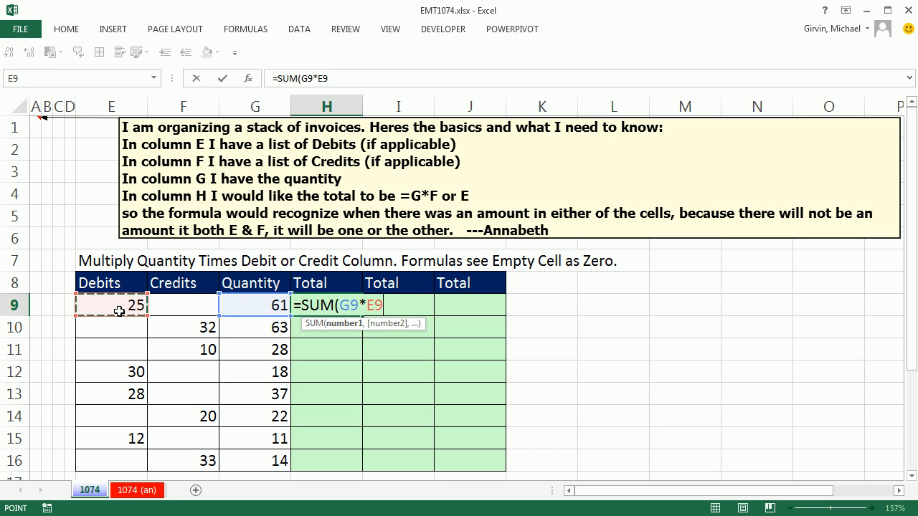
type(",G9*")
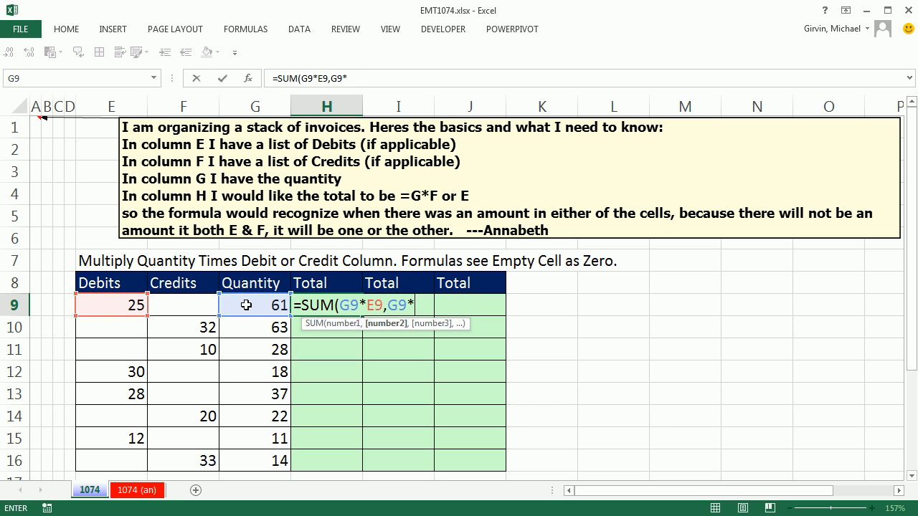
left_click(183, 305)
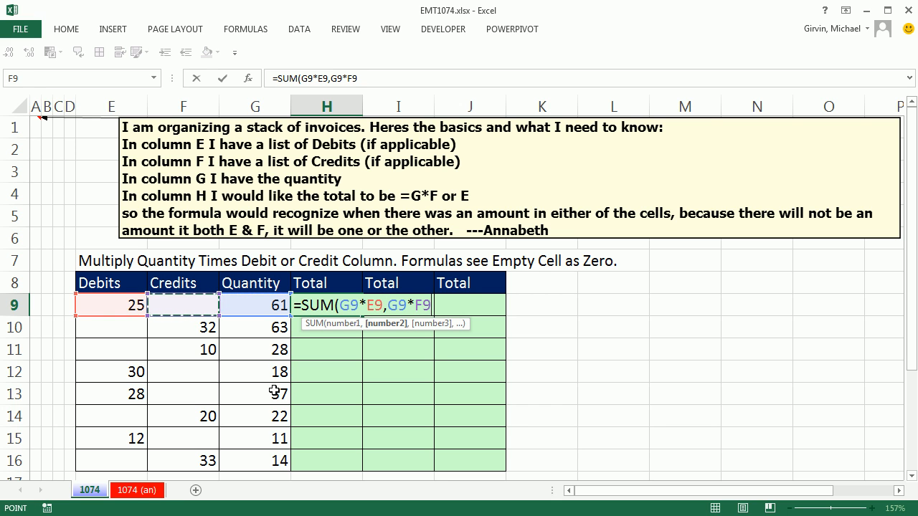
key("Return")
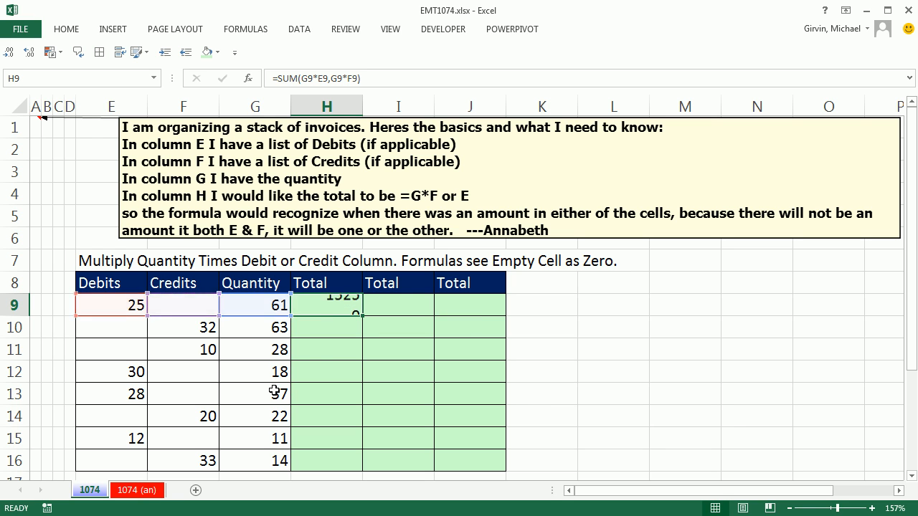
left_click_drag(326, 305, 326, 463)
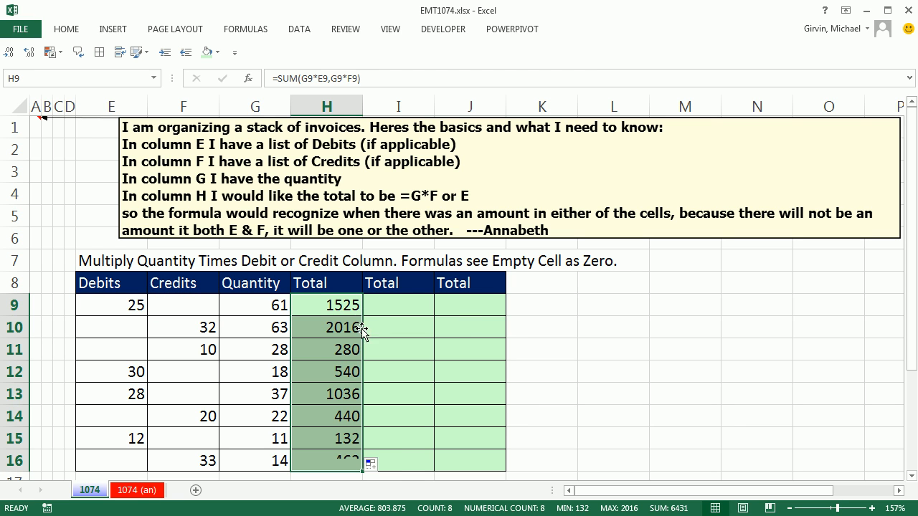
- Select H11 and bring up the Formulas tab's auditing tools
left_click(327, 350)
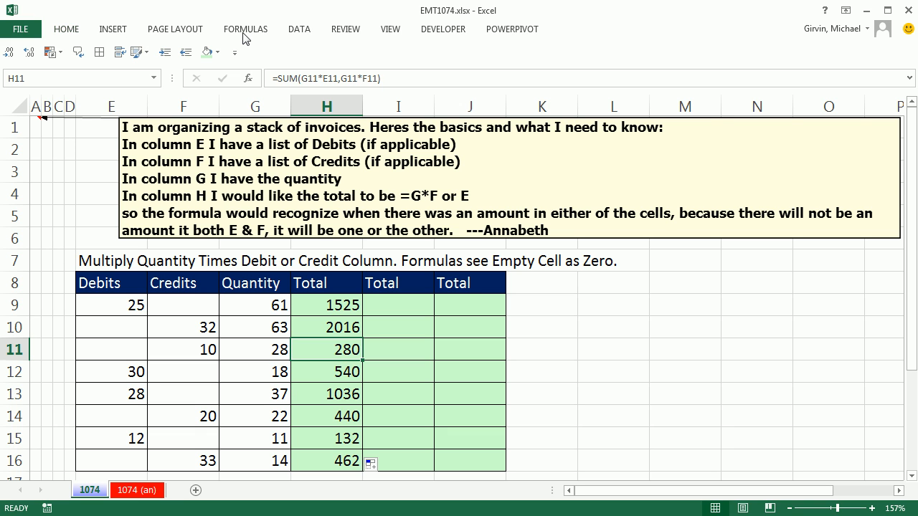
left_click(245, 29)
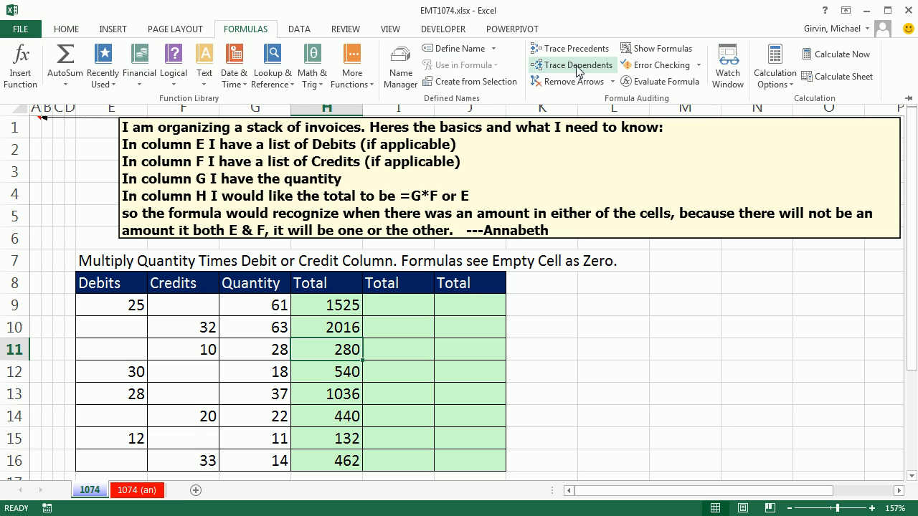
mouse_move(668, 81)
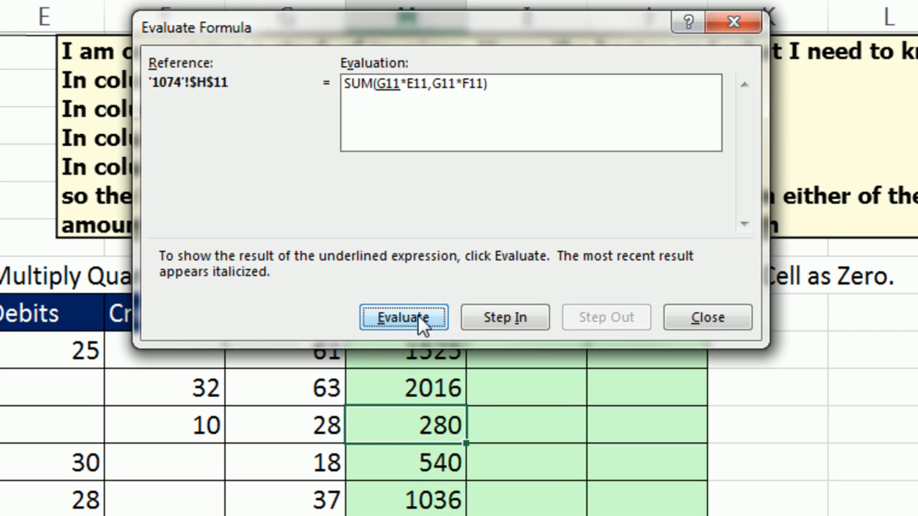
- Step through H11's SUM products, with blank cells computing as zero
left_click(403, 317)
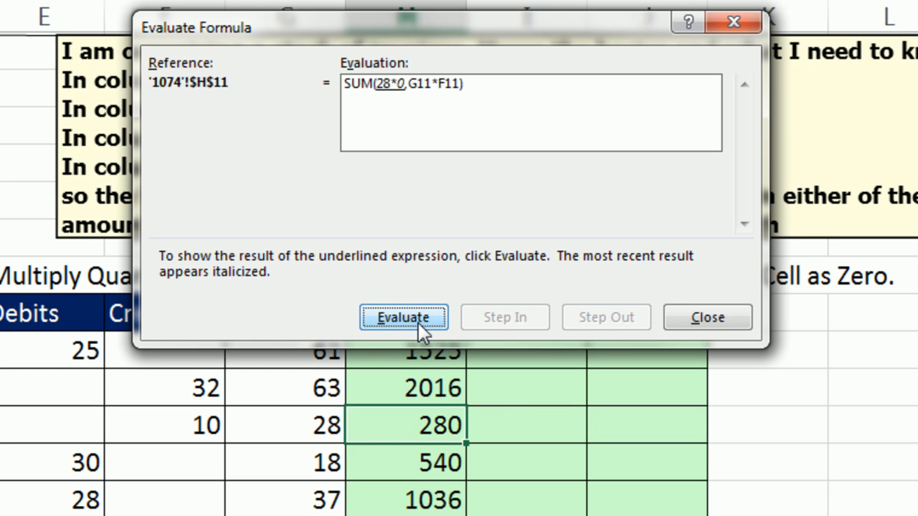
left_click(403, 317)
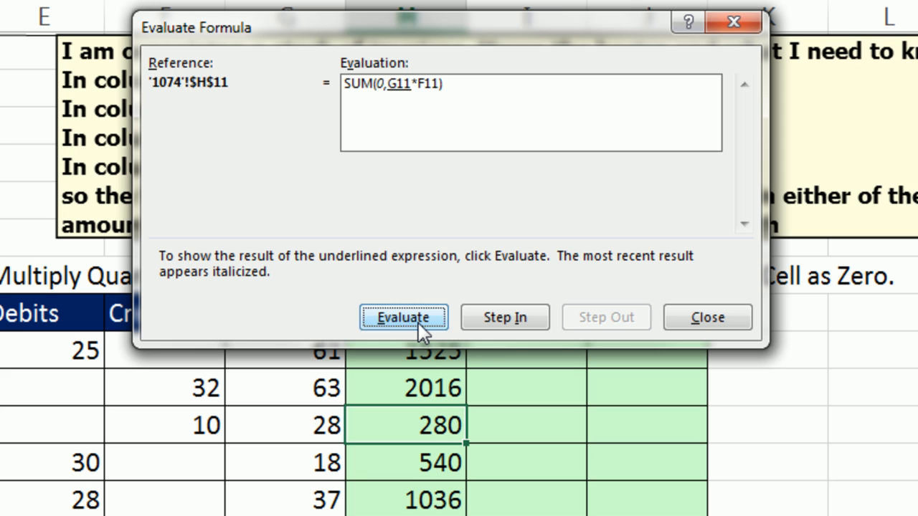
left_click(402, 317)
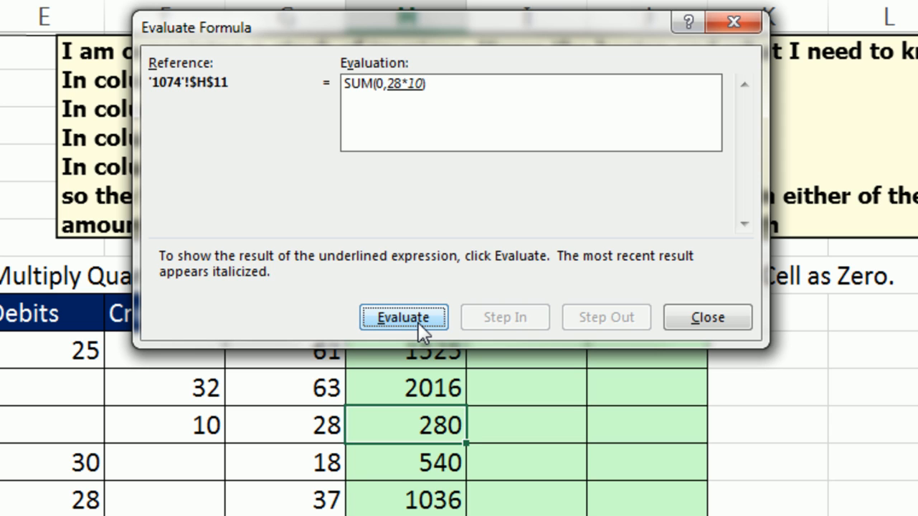
left_click(403, 317)
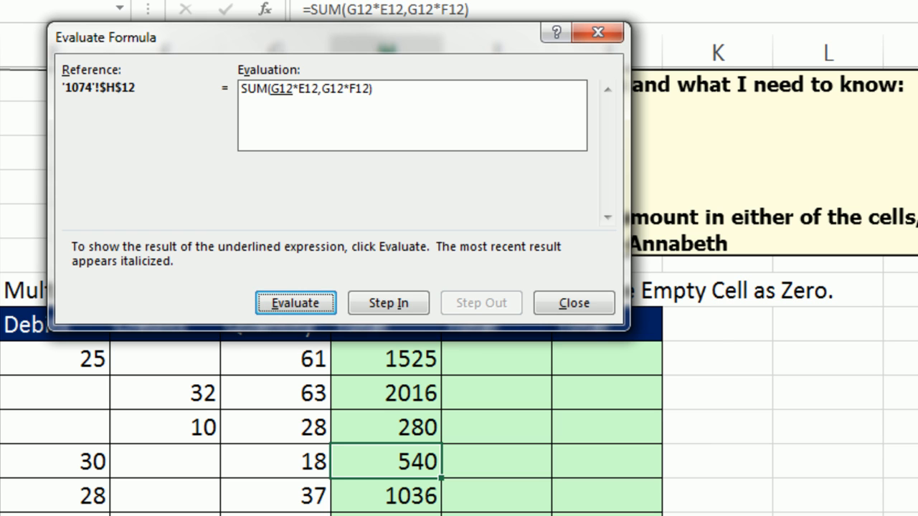
- Evaluate H12's debit product to 540 and close the evaluation
left_click(294, 302)
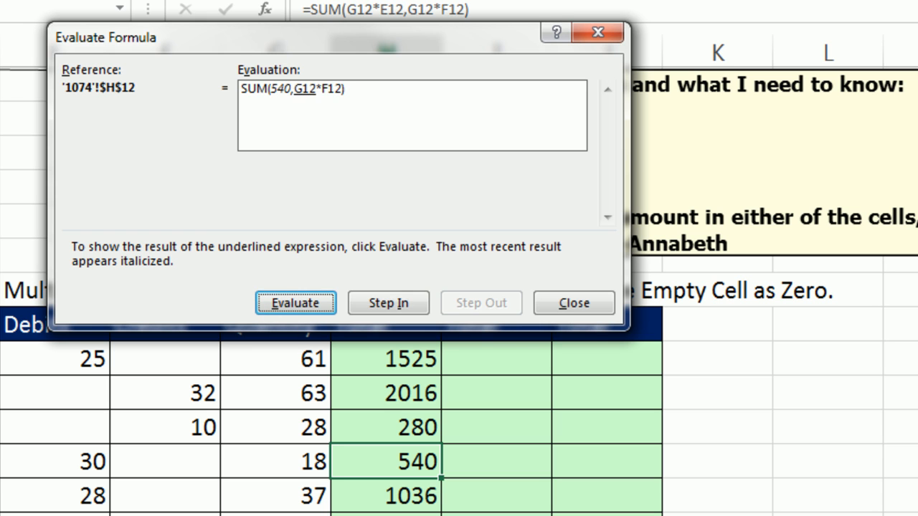
left_click(295, 302)
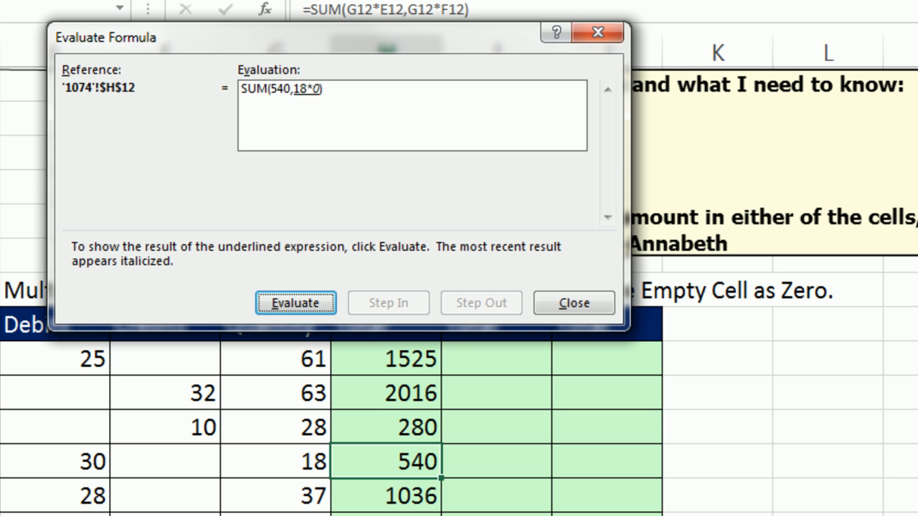
left_click(295, 302)
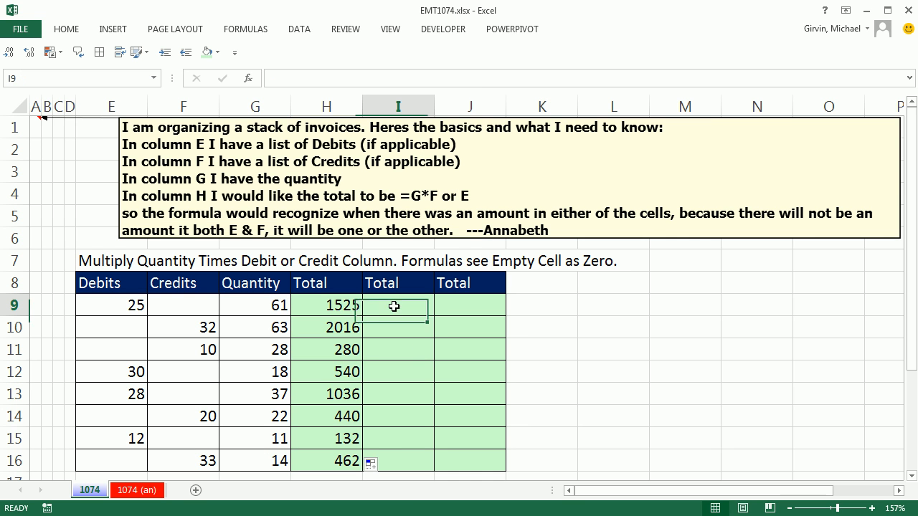
- Enter =SUMPRODUCT(E9:F9*G9) in I9, selecting E9:F9 by dragging, returning 1525
type("=SUM(G9*E9,G9*F9)")
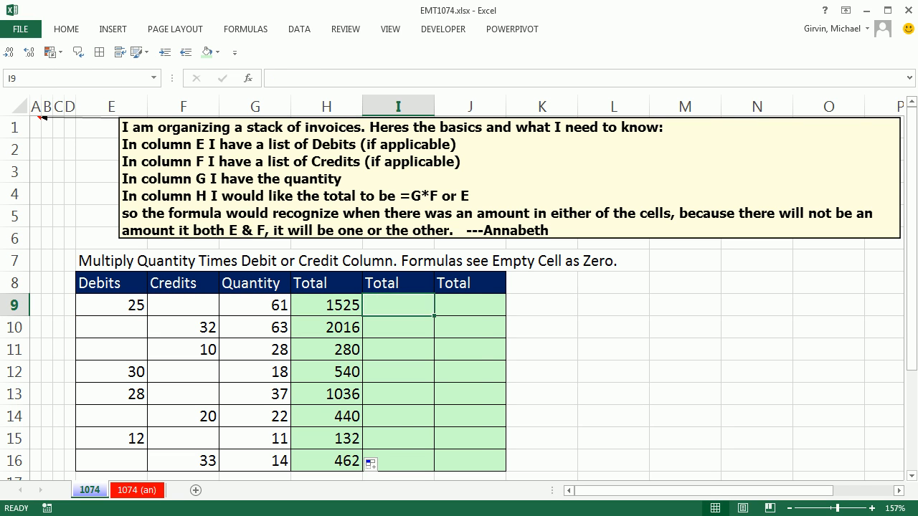
type("=SUMPRODUCT(")
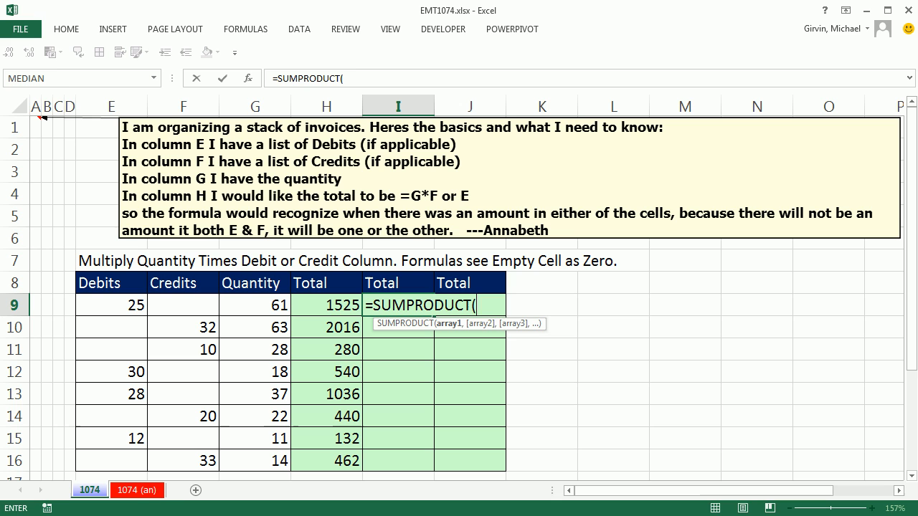
mouse_move(781, 502)
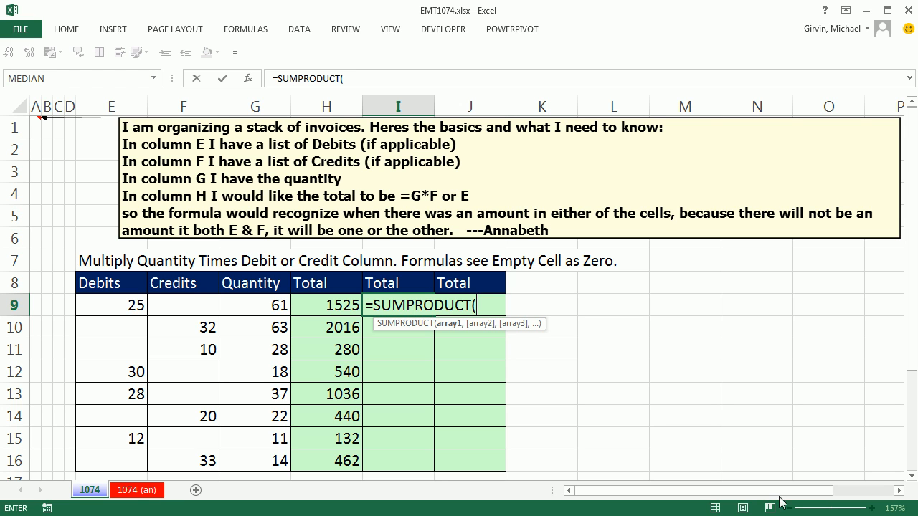
left_click_drag(111, 305, 182, 305)
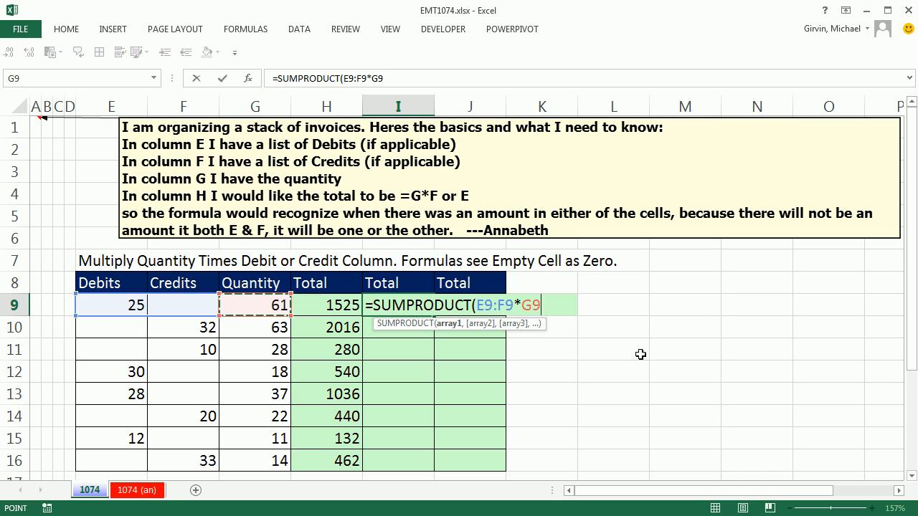
type(")")
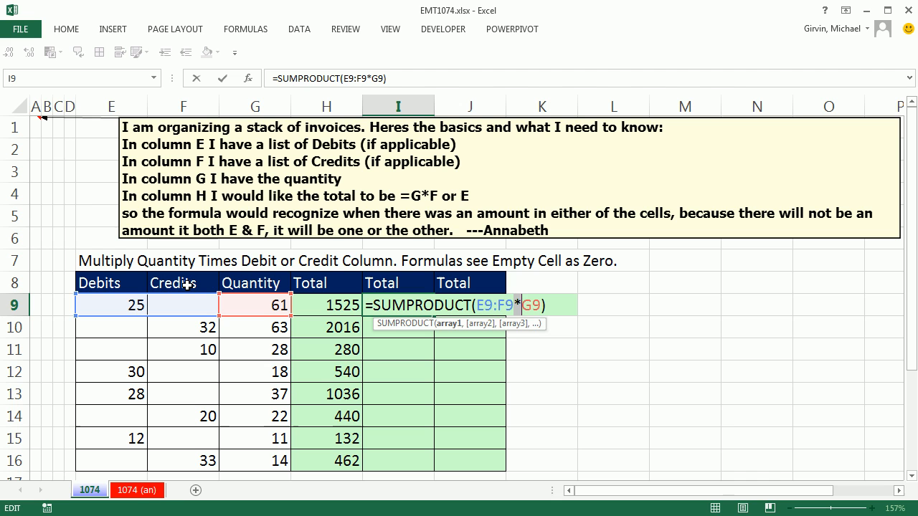
mouse_move(189, 301)
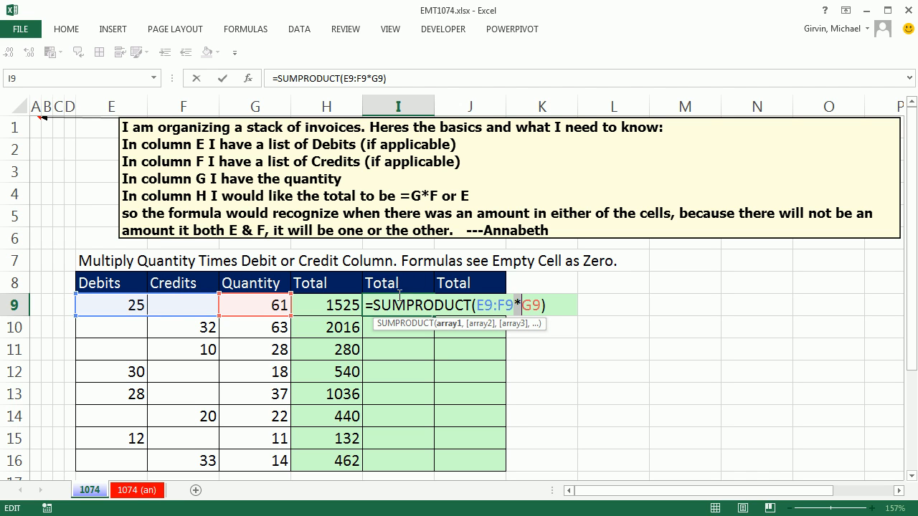
key("Return")
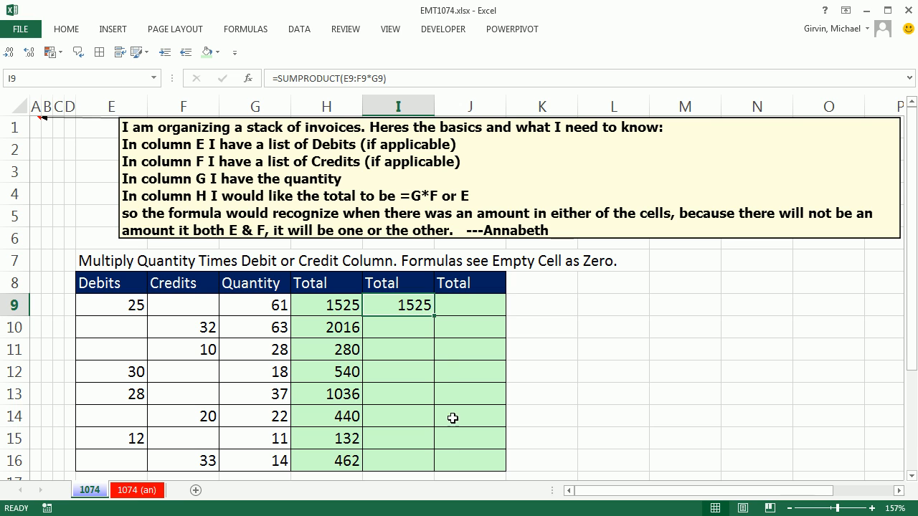
mouse_move(435, 319)
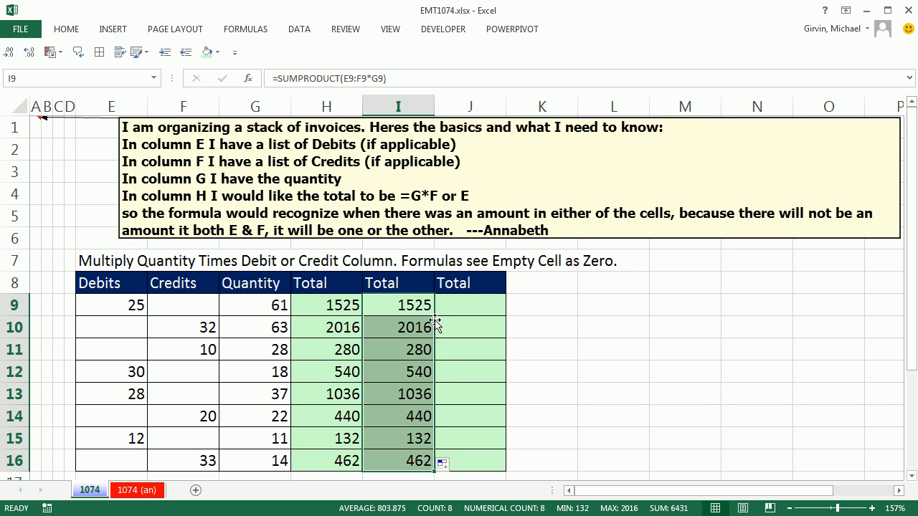
mouse_move(458, 348)
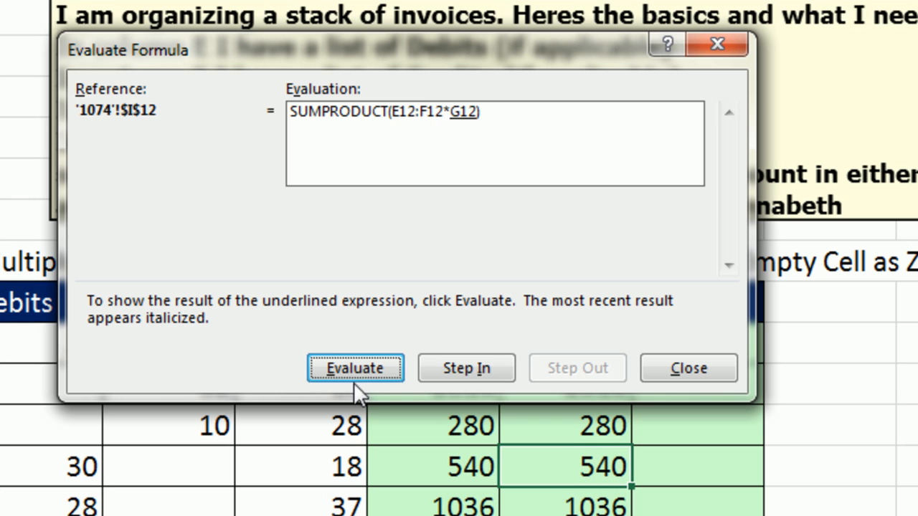
- Evaluate I12's quantity reference and the array-times-quantity step
left_click(354, 368)
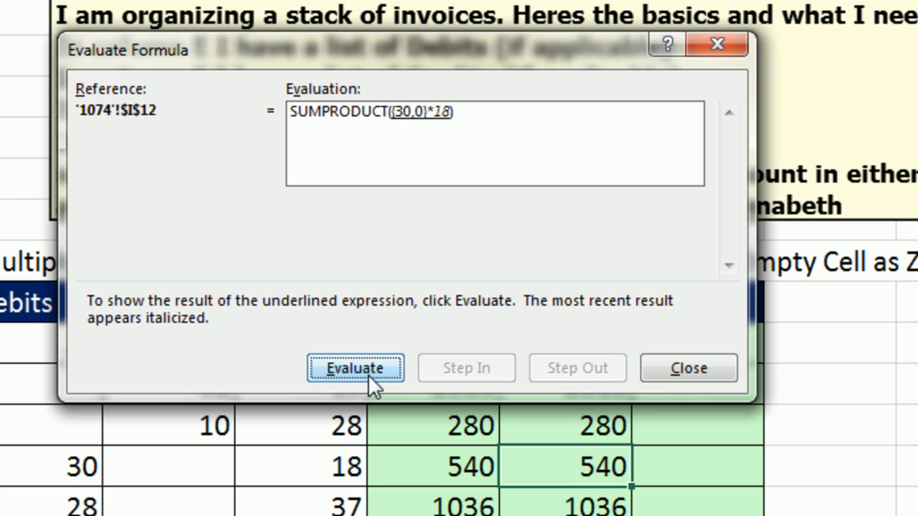
left_click(355, 367)
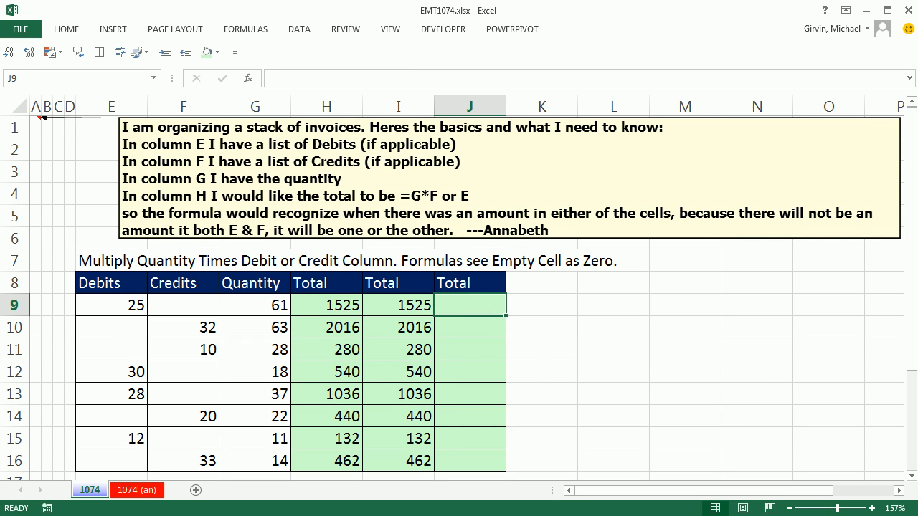
- Build =IF(F9=0,G9*E9,G9*F9) in J9 by clicking the row 9 cells
type("=IF(")
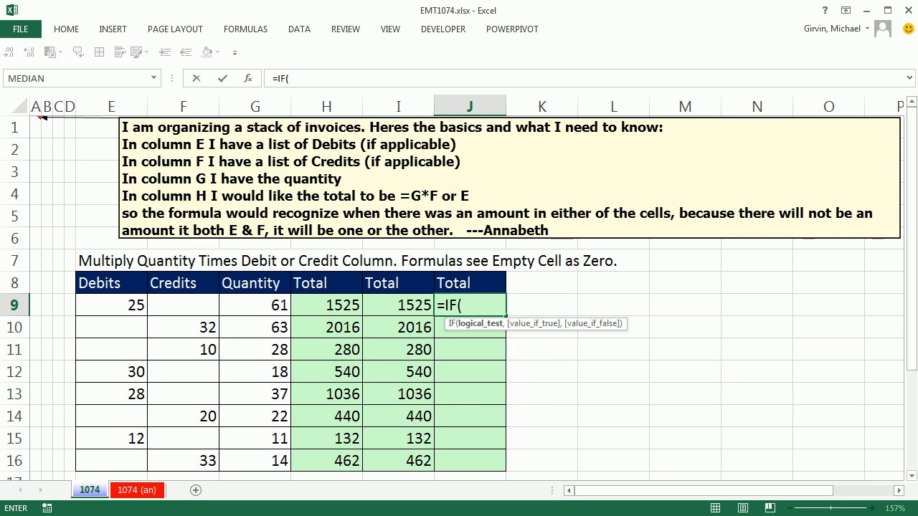
left_click(182, 305)
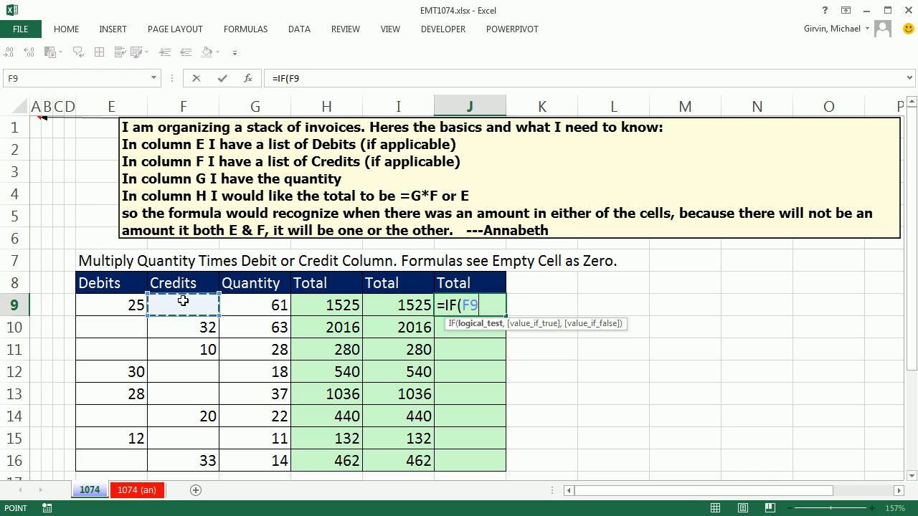
type("=0,")
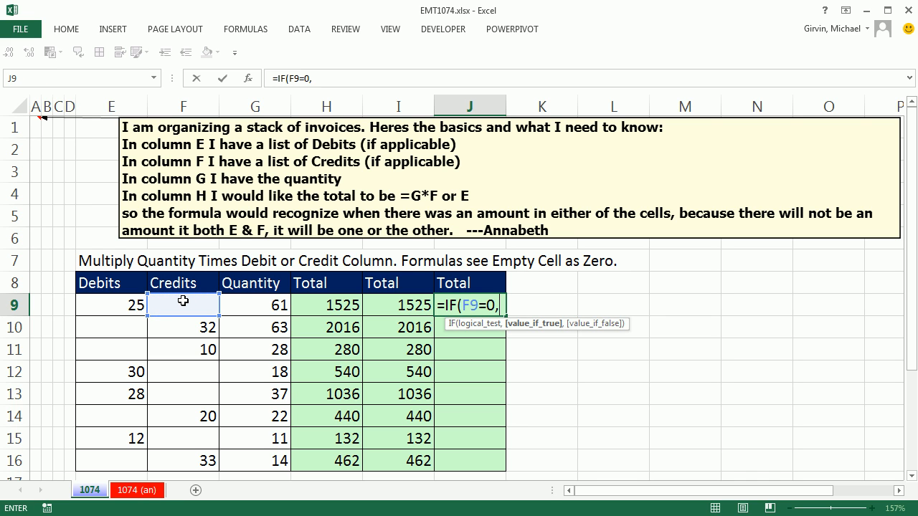
left_click(254, 305)
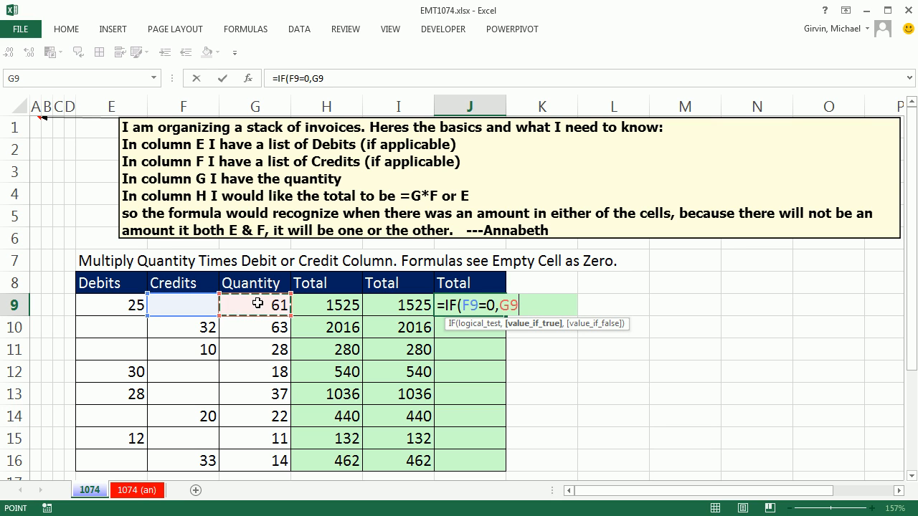
left_click(111, 305)
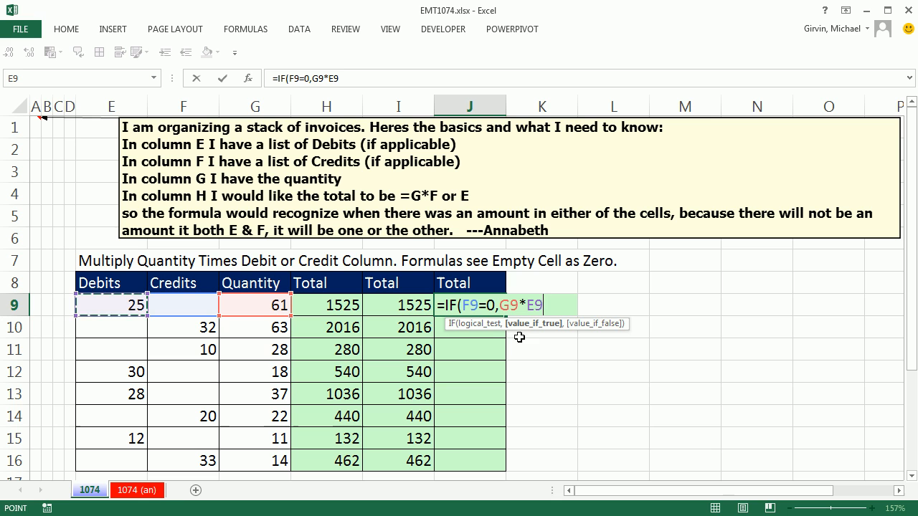
type(",G9*")
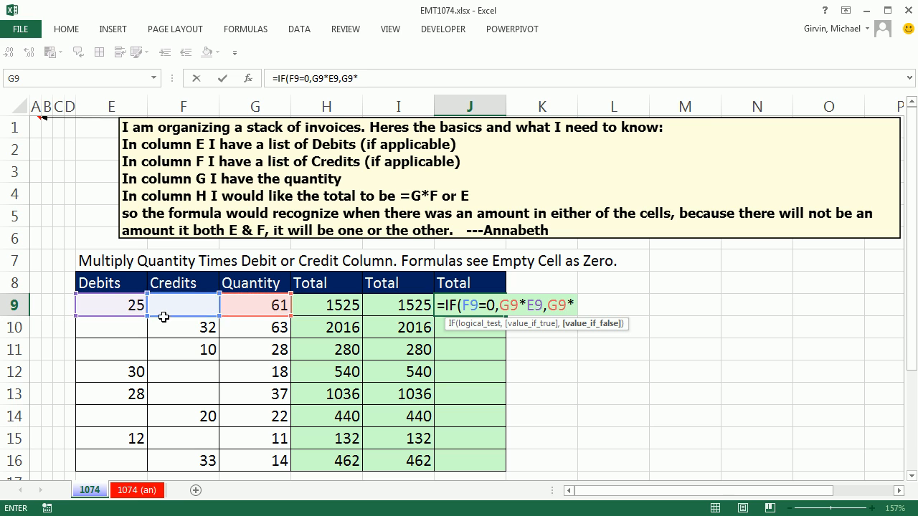
left_click(182, 305)
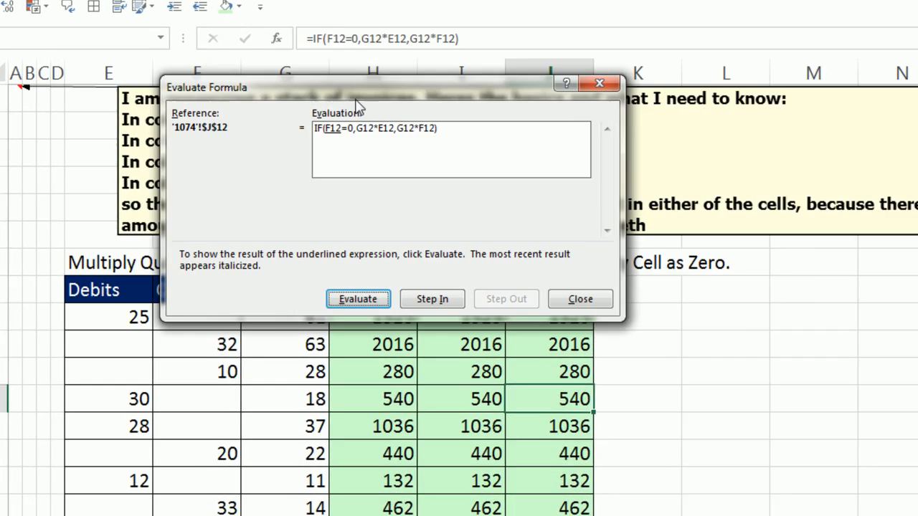
- Evaluate J12's zero-credit test and debit product to 540, then close
left_click(357, 299)
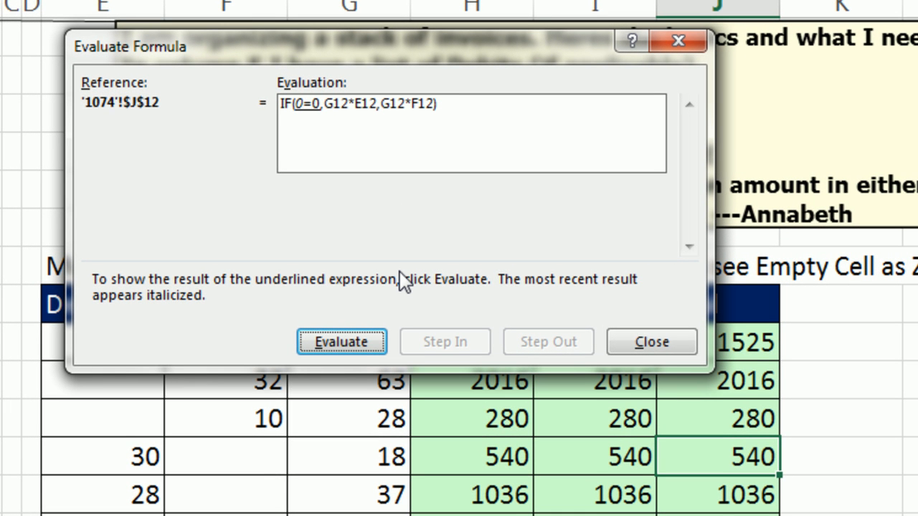
left_click(342, 341)
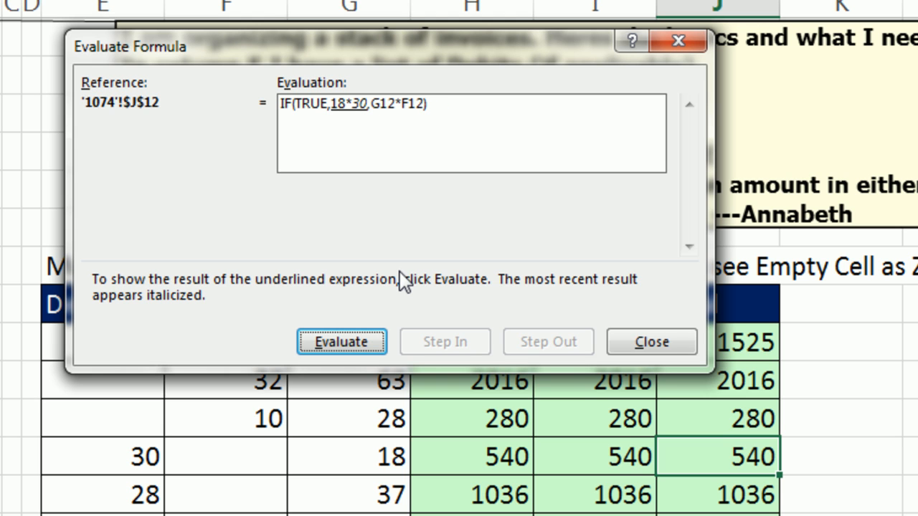
left_click(342, 341)
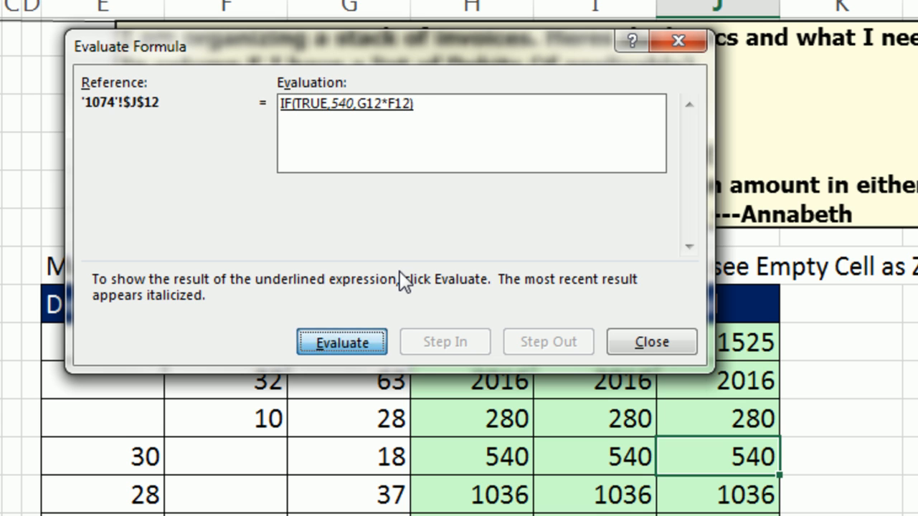
left_click(651, 341)
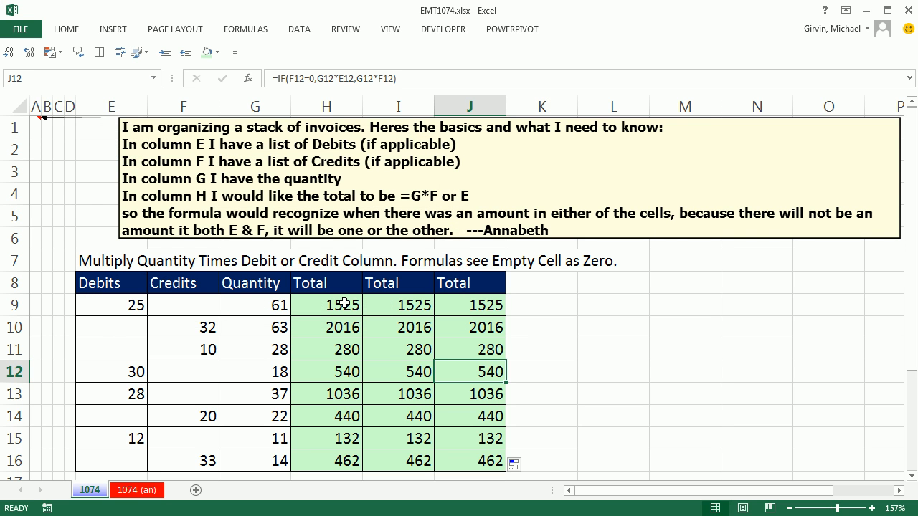